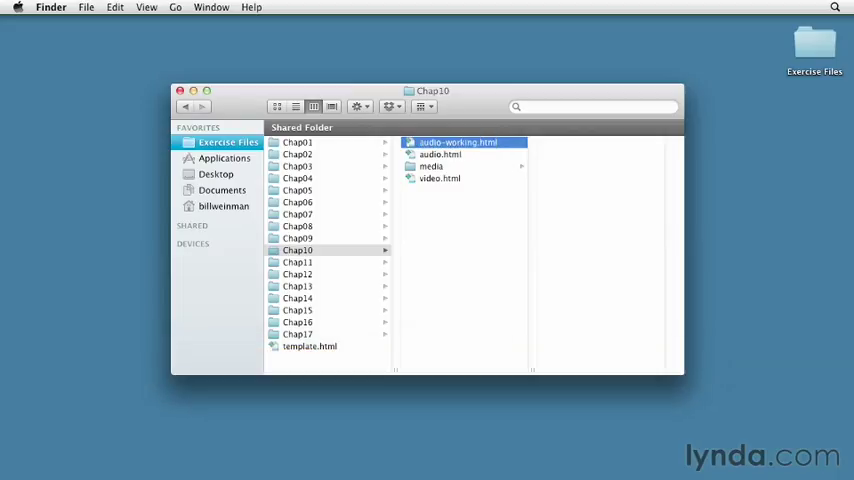
# - Open audio-working.html from the Chap10 folder
pyautogui.doubleClick(457, 142)
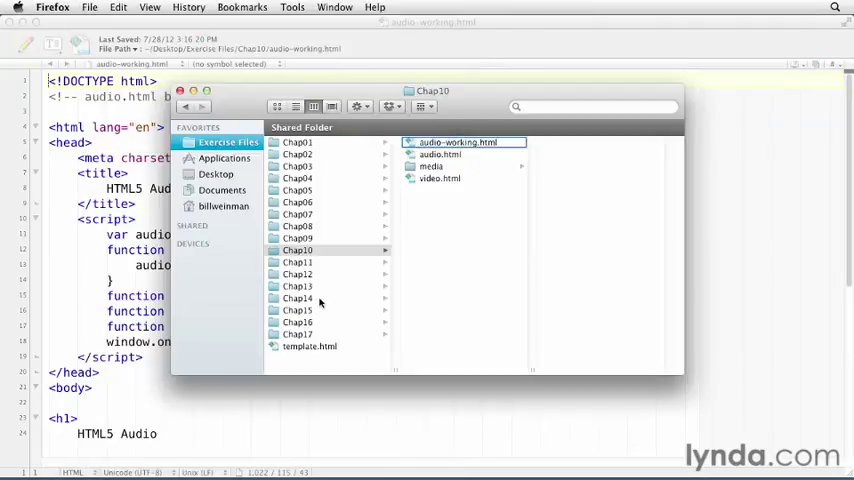
# - Open the page in Chrome, play the song briefly with the audio player, then pause it
pyautogui.doubleClick(458, 142)
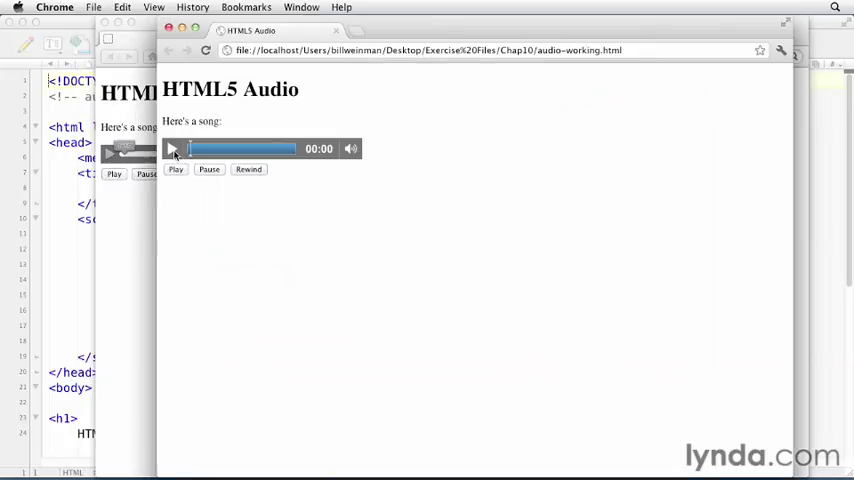
pyautogui.click(172, 148)
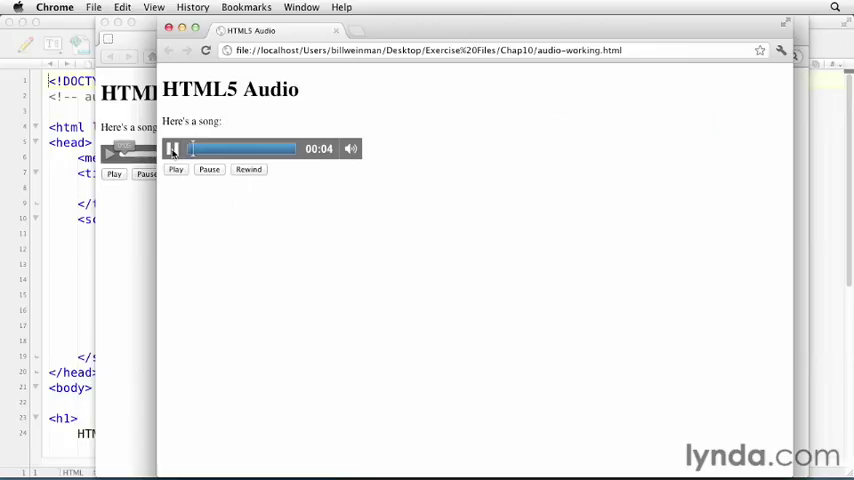
pyautogui.click(68, 7)
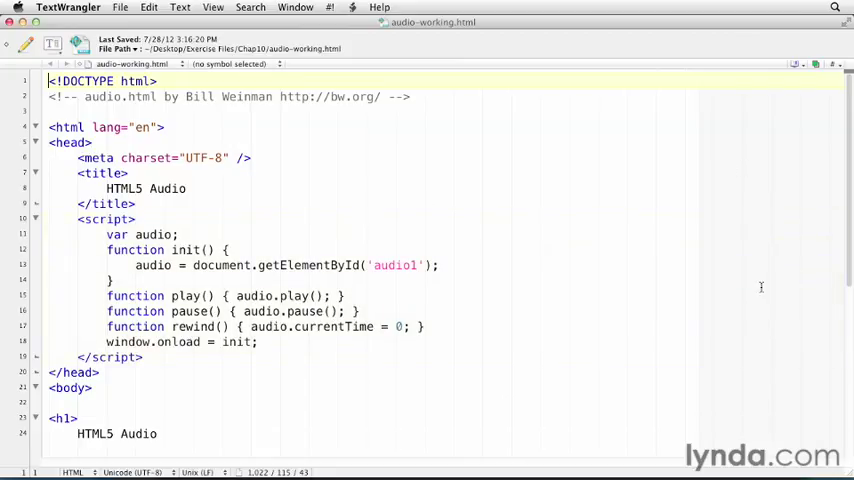
# - Scroll down to the audio element's three sources and the Play, Pause and Rewind buttons
pyautogui.scroll(-3)
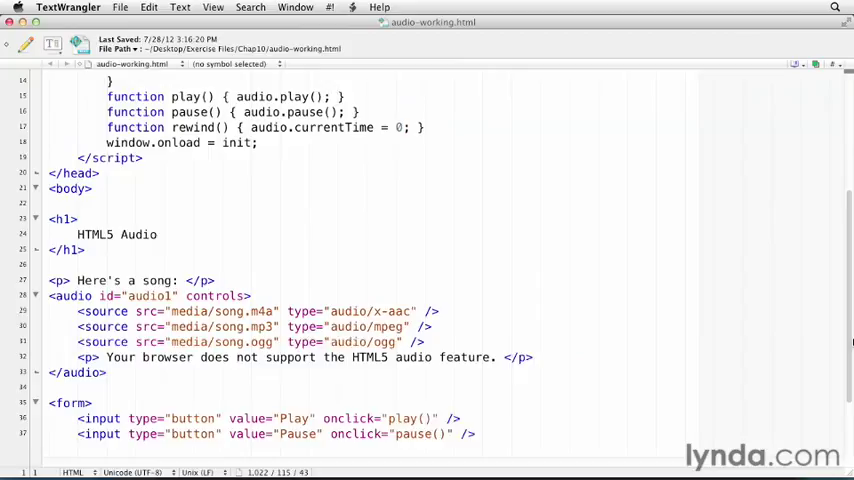
pyautogui.scroll(-3)
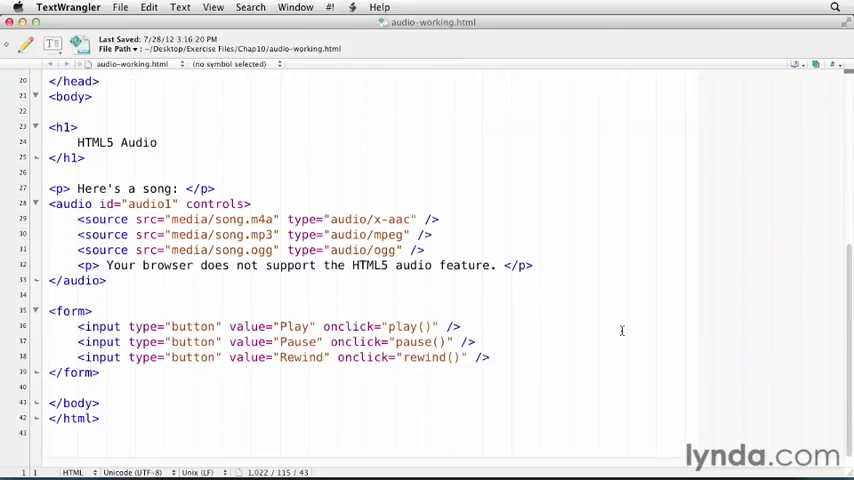
pyautogui.moveTo(103, 188)
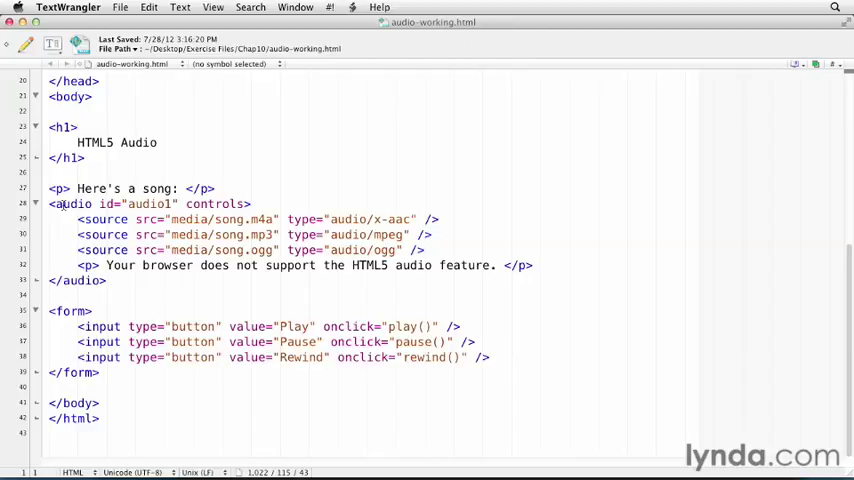
pyautogui.moveTo(66, 245)
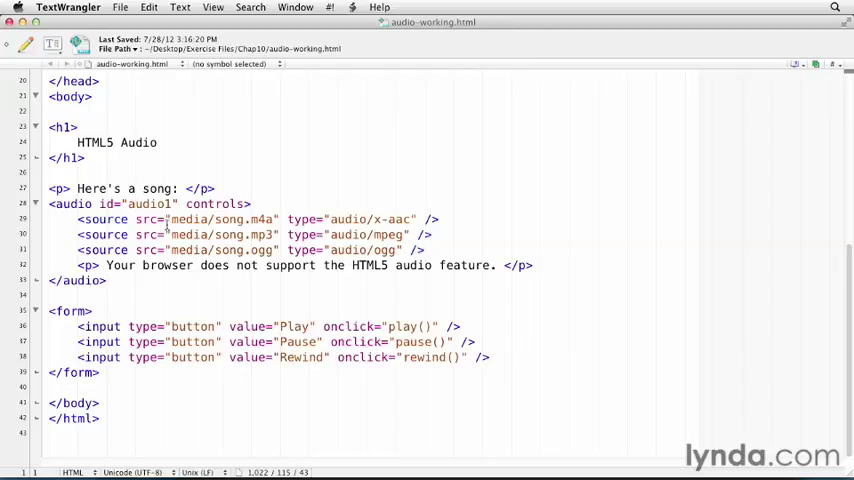
pyautogui.moveTo(316, 269)
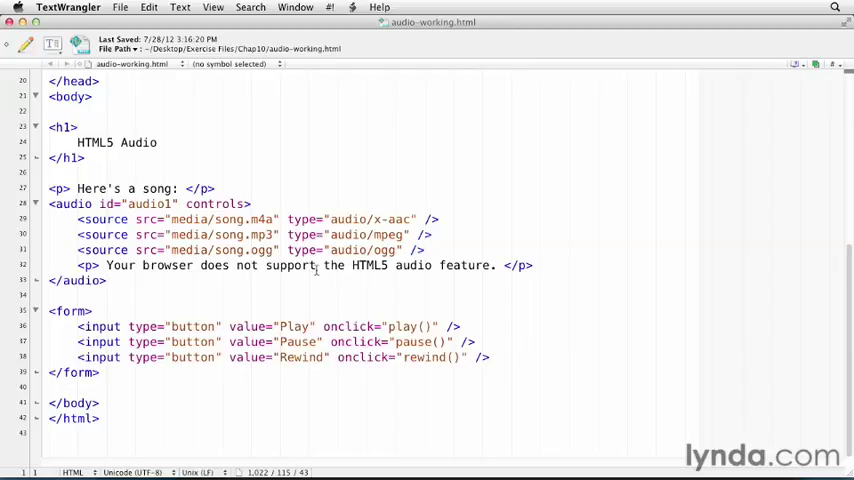
pyautogui.moveTo(468, 221)
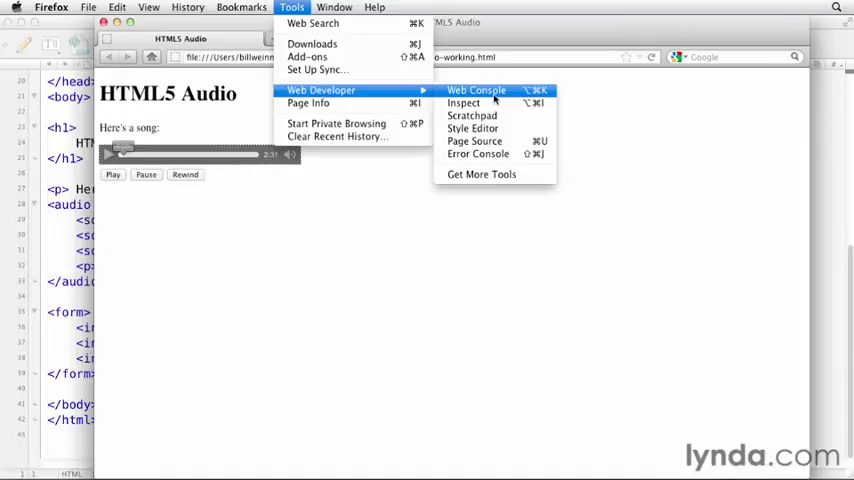
# - Show the web console reporting the x-aac and mpeg audio types as unsupported
pyautogui.click(476, 90)
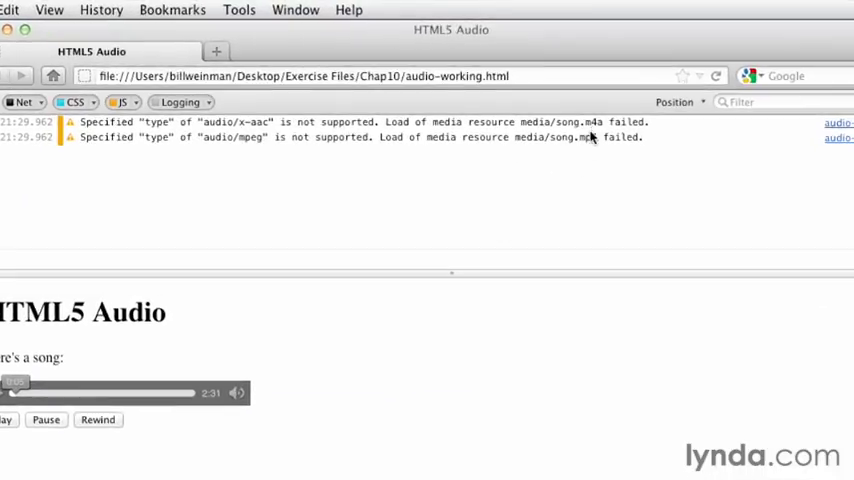
pyautogui.moveTo(260, 137)
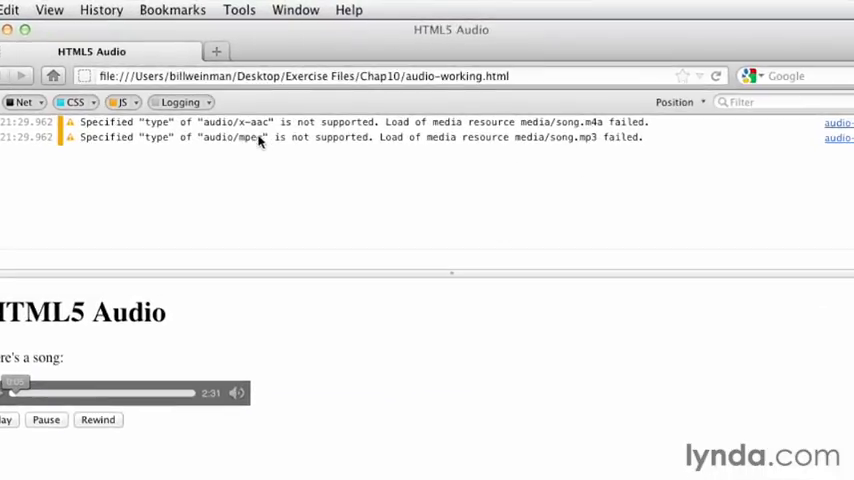
pyautogui.moveTo(597, 135)
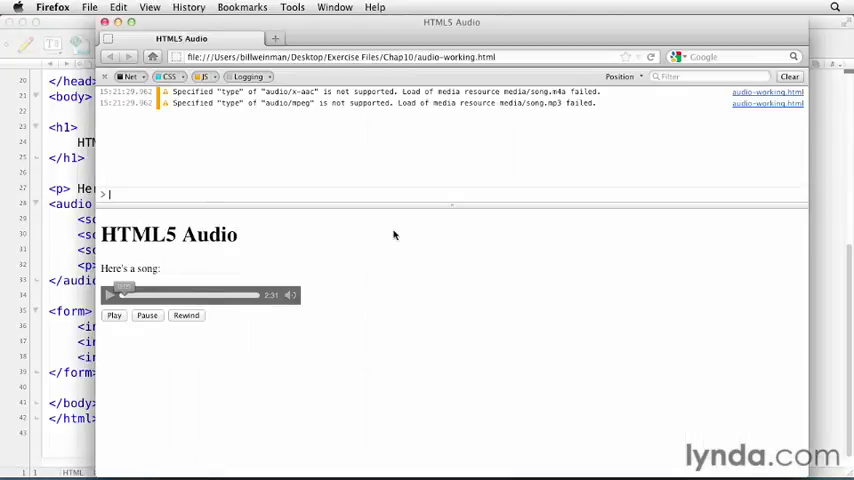
# - View the page info's Media details confirming song.ogg is the audio source in use
pyautogui.click(292, 7)
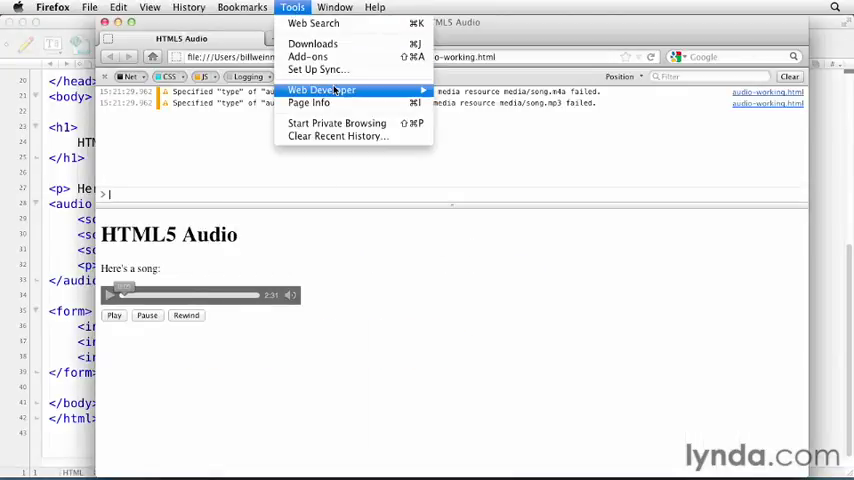
pyautogui.click(308, 102)
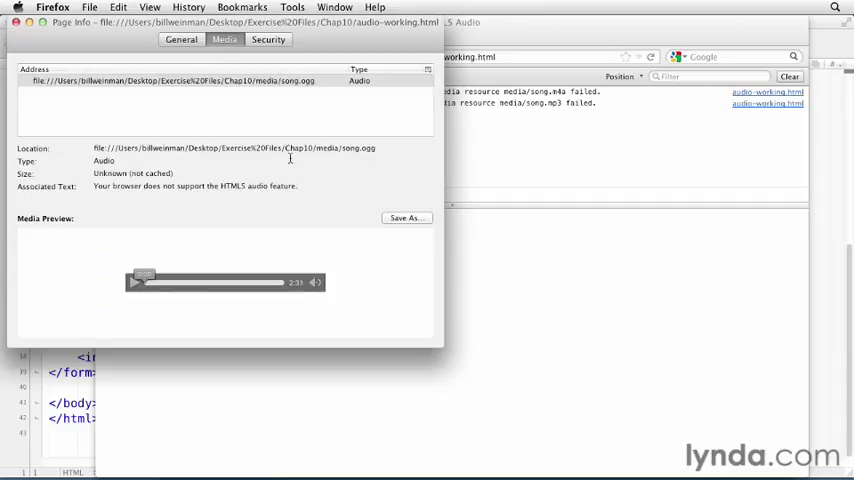
pyautogui.click(135, 282)
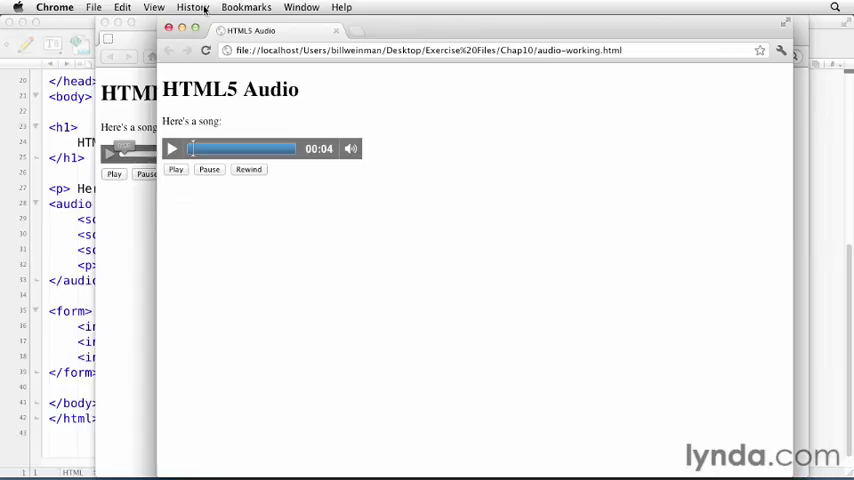
# - Bring up Chrome's developer tools and its Resources panel
pyautogui.click(154, 7)
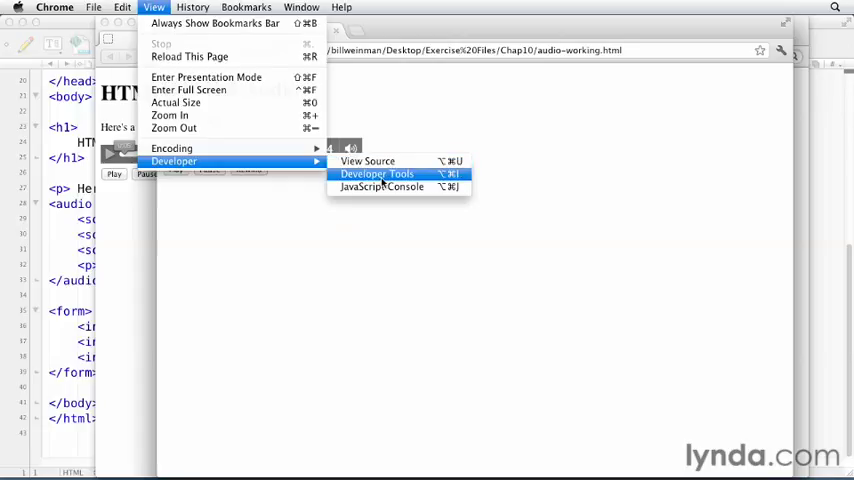
pyautogui.click(377, 174)
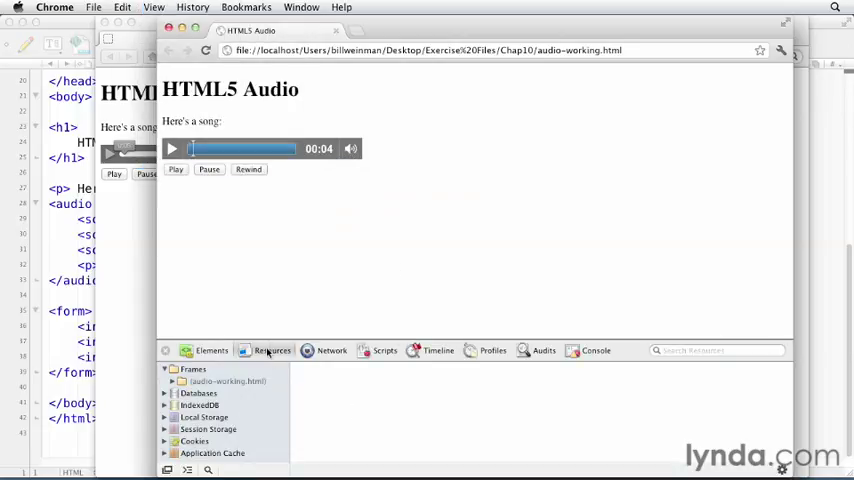
pyautogui.click(595, 350)
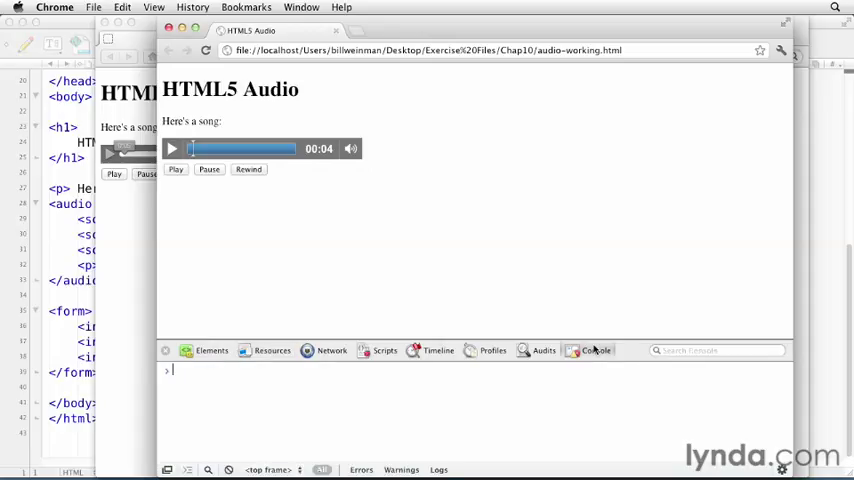
pyautogui.click(272, 350)
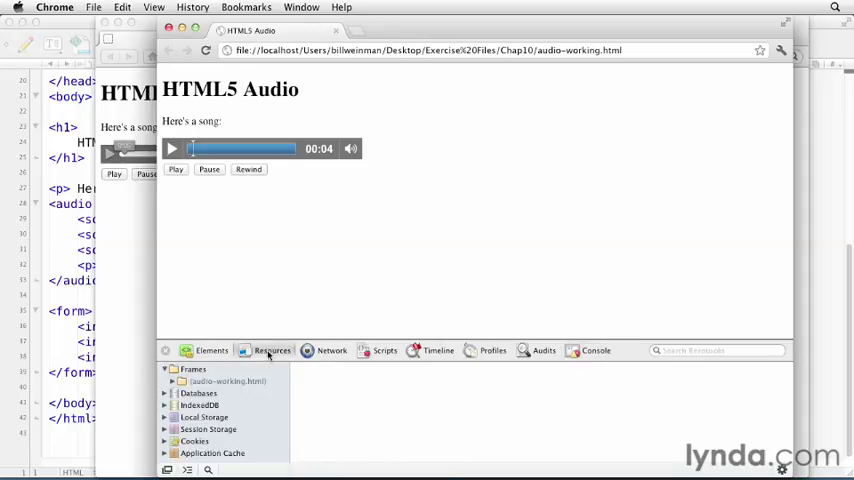
# - Expand Frames > audio-working.html to reveal song.mp3 among the loaded files
pyautogui.click(165, 369)
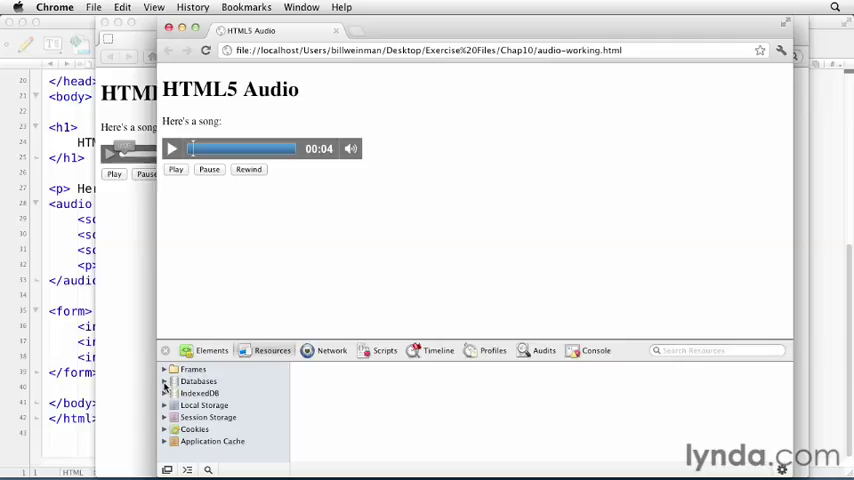
pyautogui.click(165, 369)
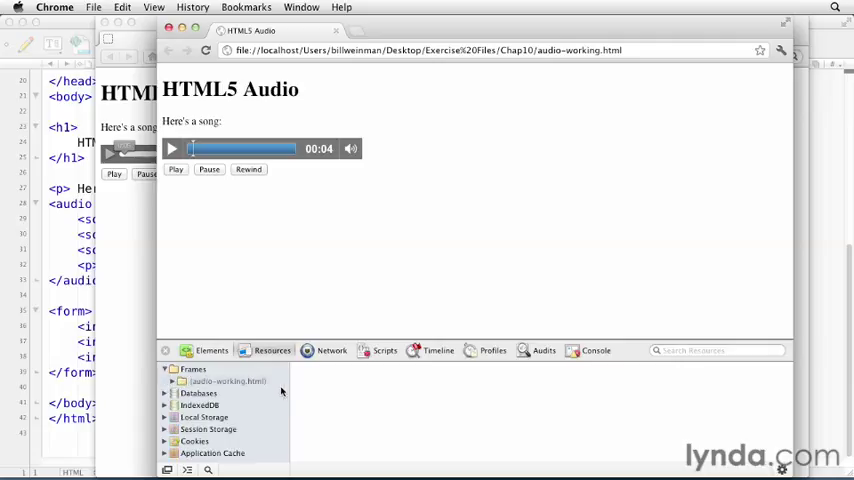
pyautogui.click(165, 381)
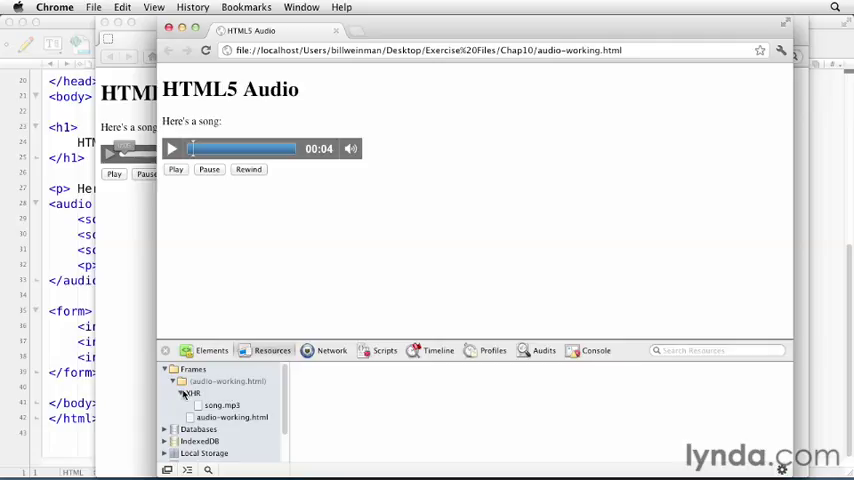
pyautogui.click(180, 393)
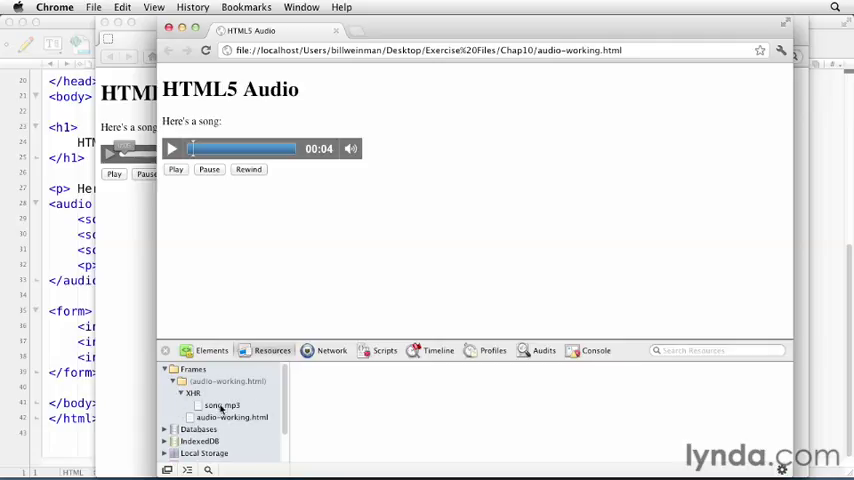
pyautogui.moveTo(386, 399)
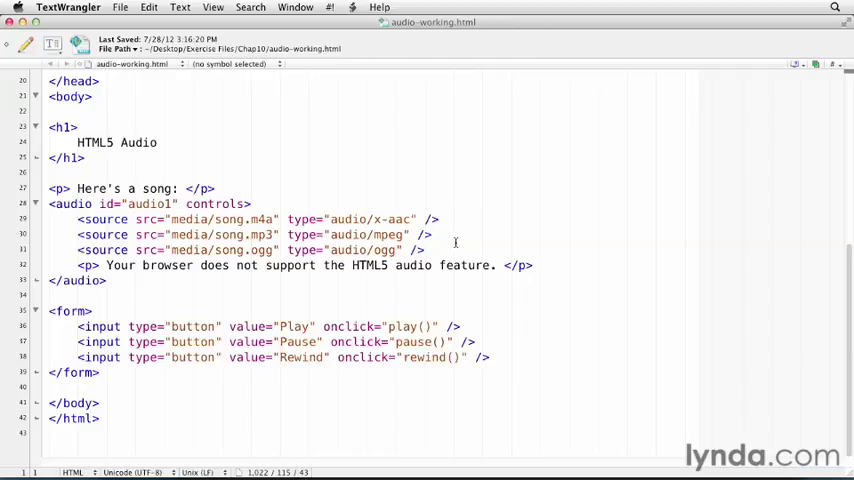
pyautogui.moveTo(268, 192)
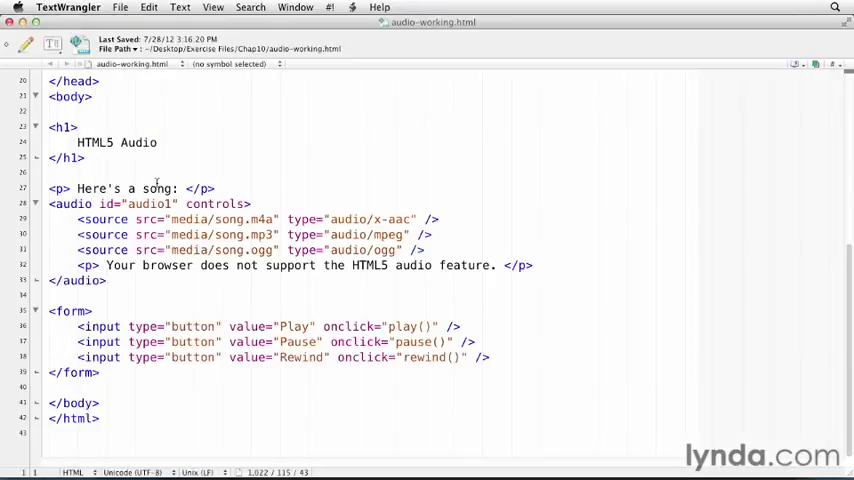
# - Delete the controls attribute from the <audio> tag
pyautogui.doubleClick(214, 204)
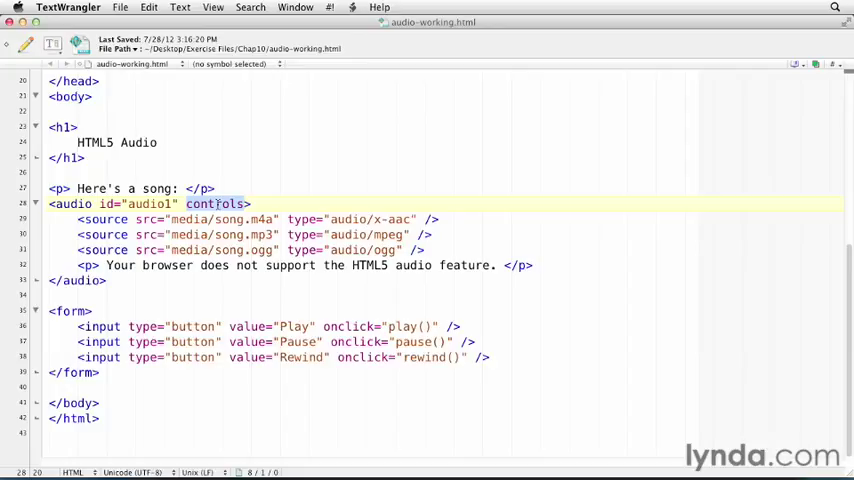
pyautogui.press('delete')
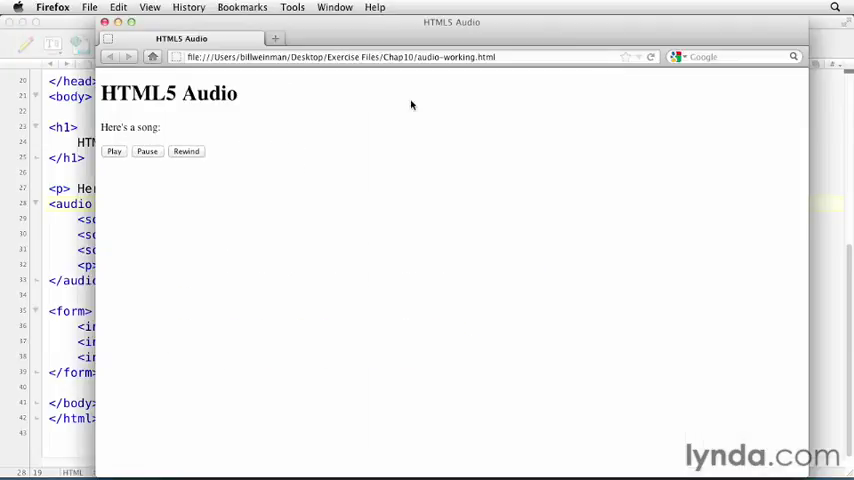
pyautogui.moveTo(238, 135)
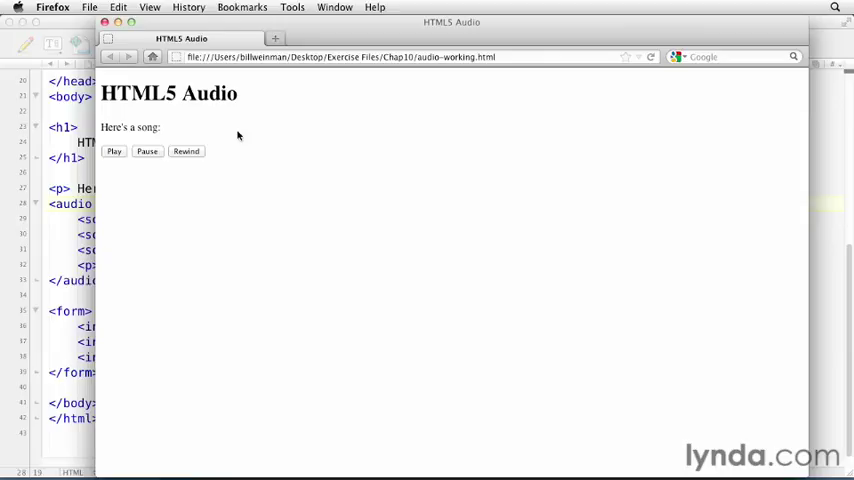
pyautogui.moveTo(220, 181)
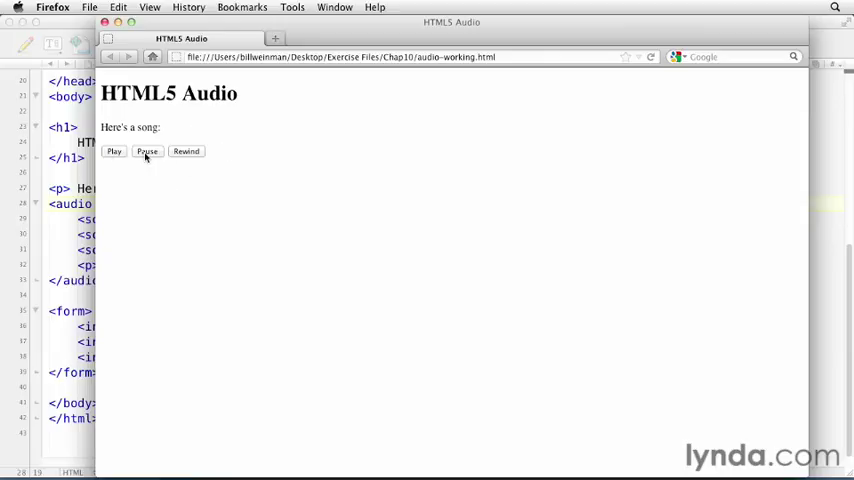
pyautogui.moveTo(197, 202)
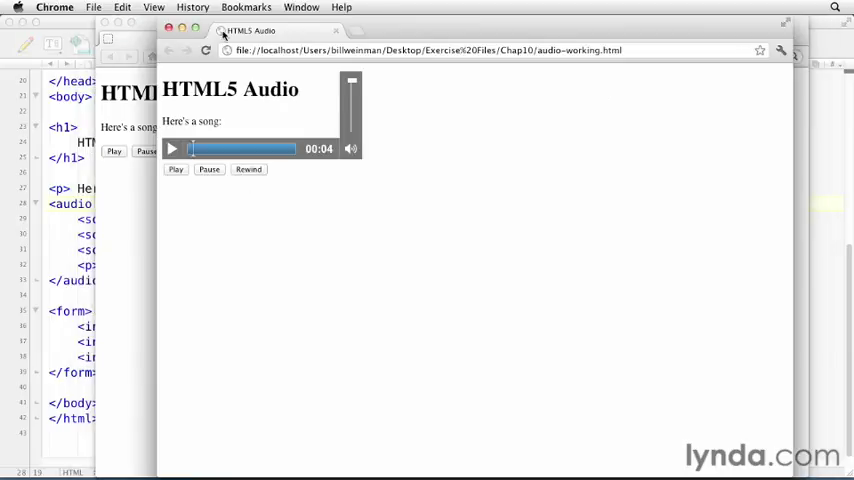
# - Reload the Chrome page so only the Play, Pause and Rewind buttons remain
pyautogui.click(206, 50)
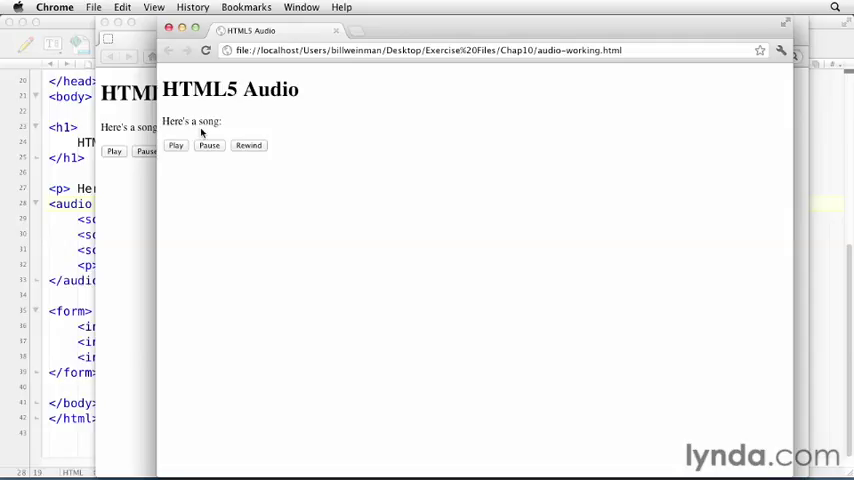
pyautogui.moveTo(190, 147)
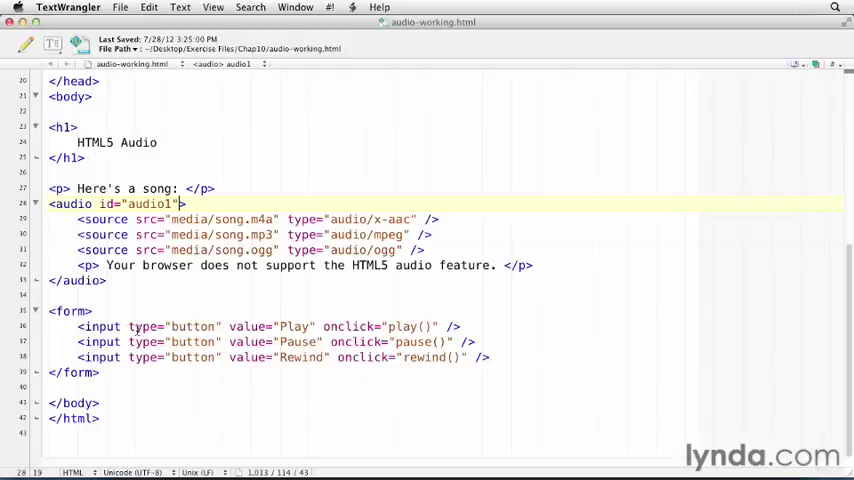
pyautogui.moveTo(413, 338)
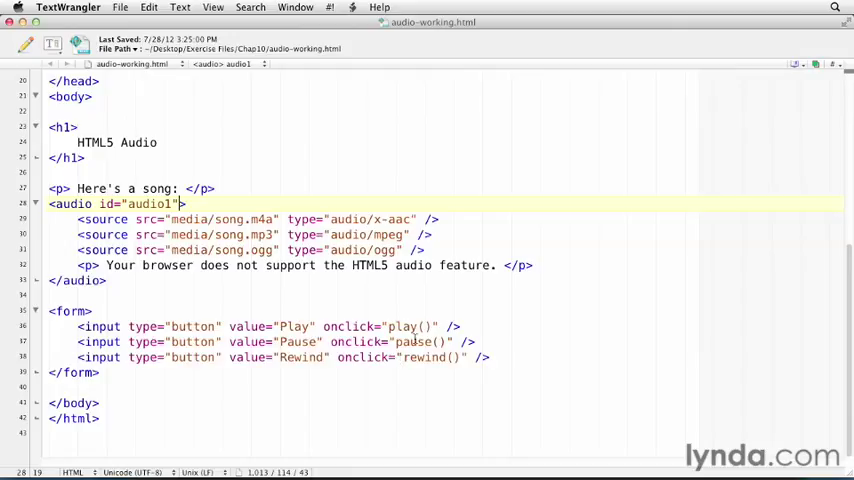
pyautogui.scroll(3)
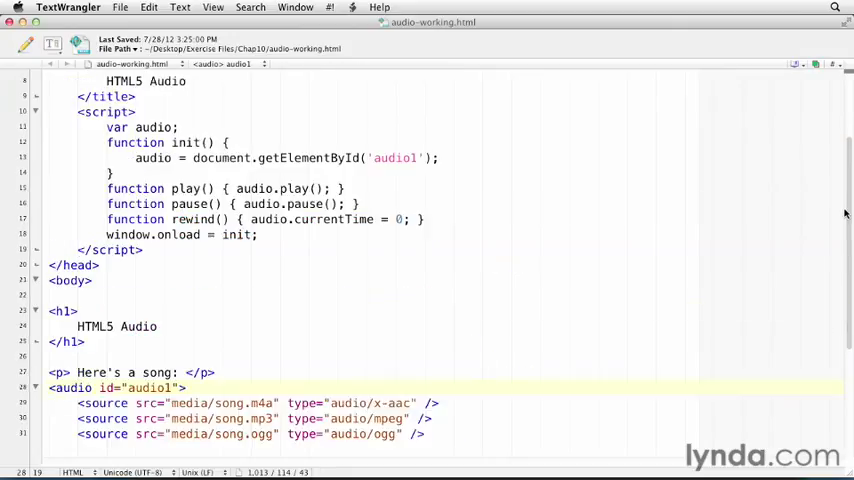
pyautogui.scroll(3)
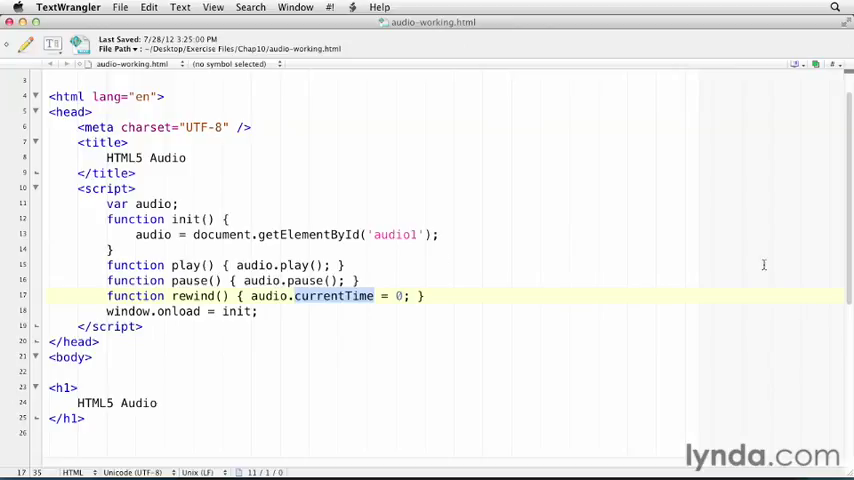
pyautogui.scroll(-3)
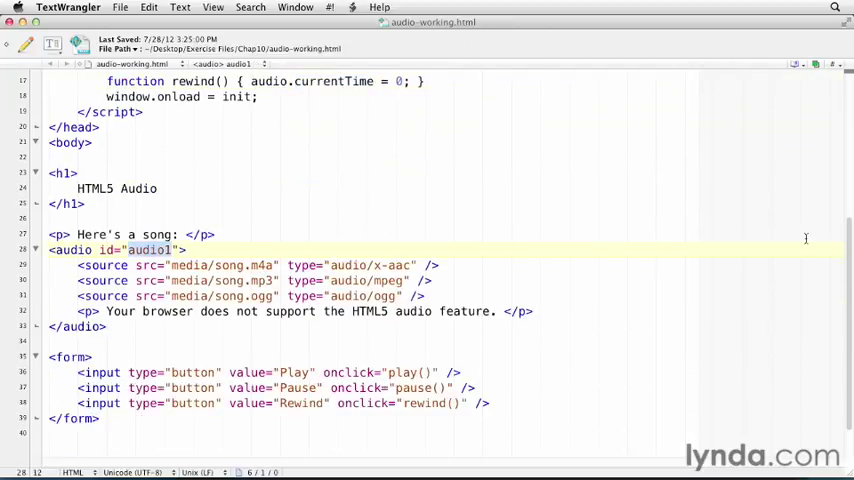
pyautogui.scroll(3)
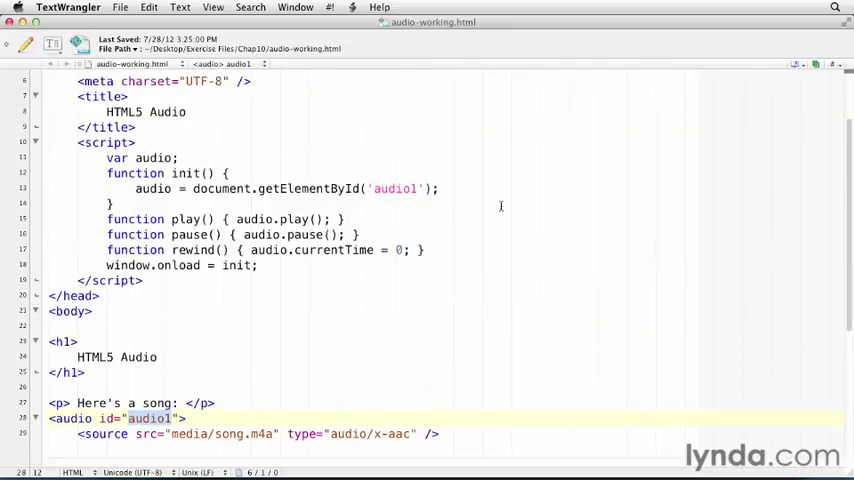
pyautogui.moveTo(308, 241)
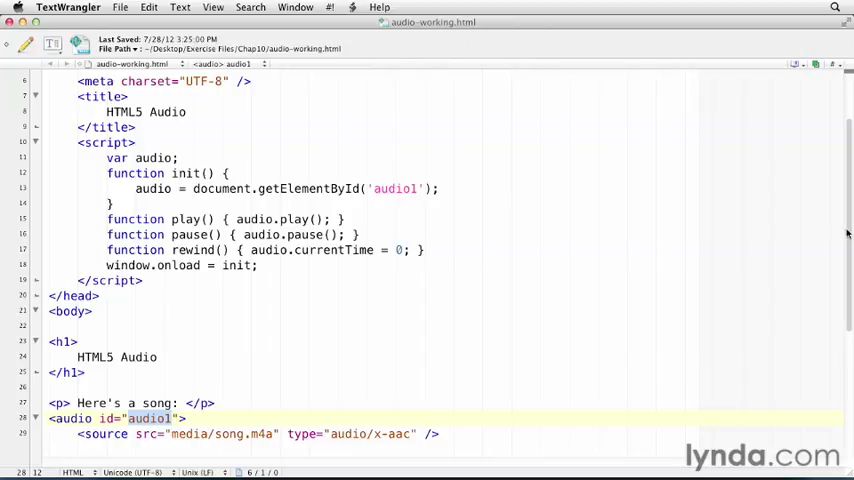
pyautogui.scroll(-3)
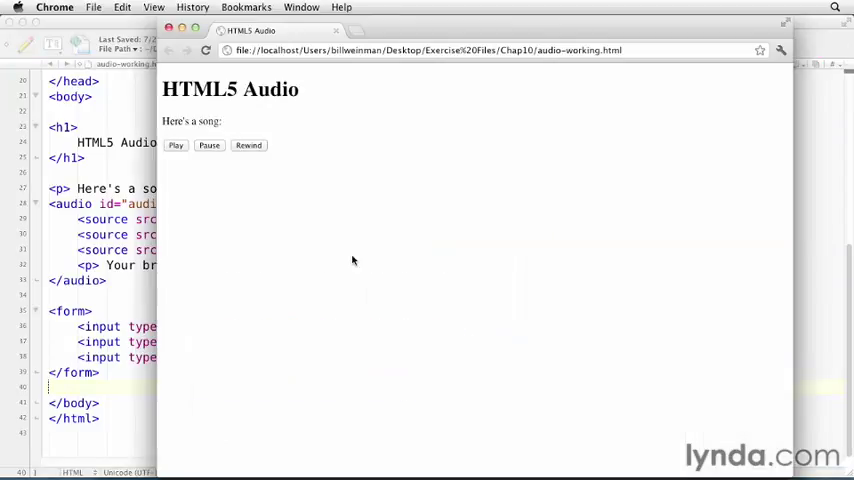
pyautogui.moveTo(250, 168)
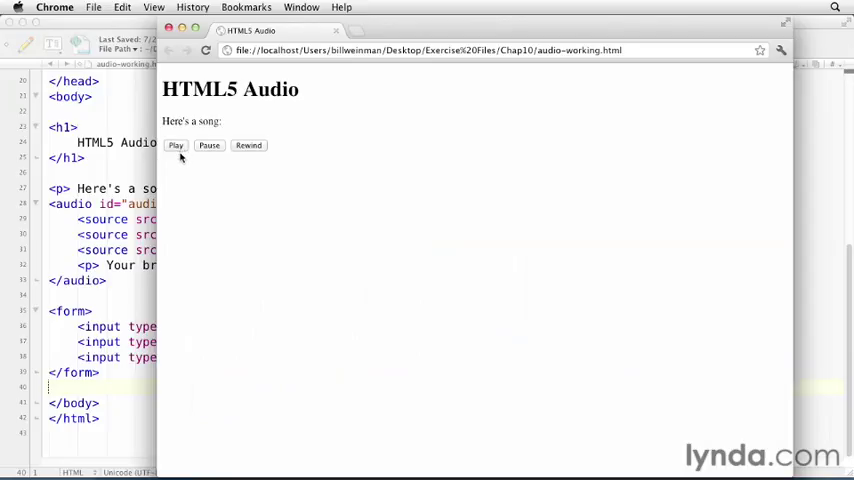
pyautogui.moveTo(192, 165)
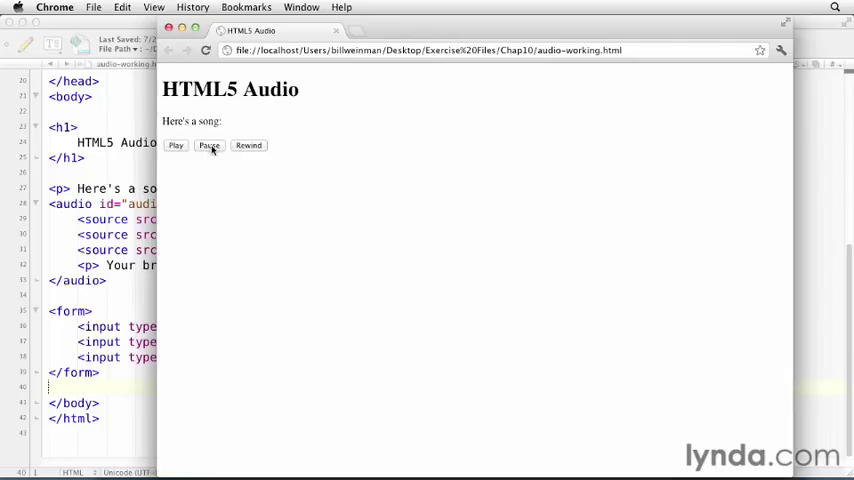
pyautogui.click(176, 145)
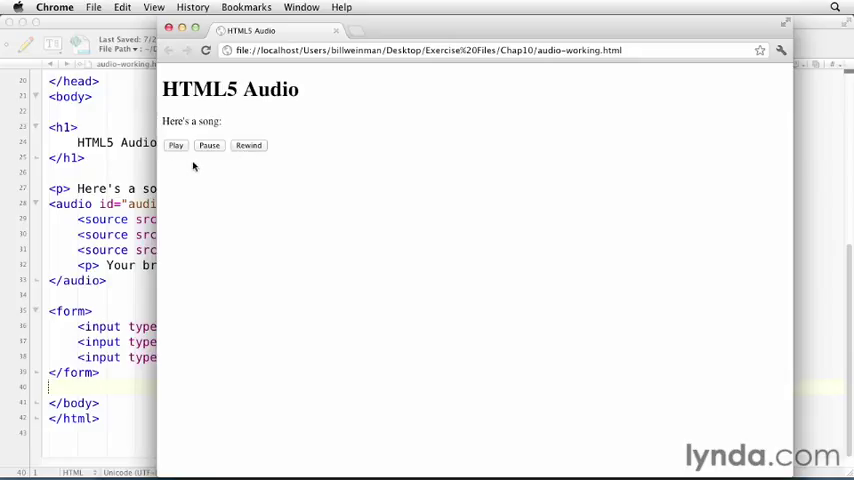
pyautogui.moveTo(211, 148)
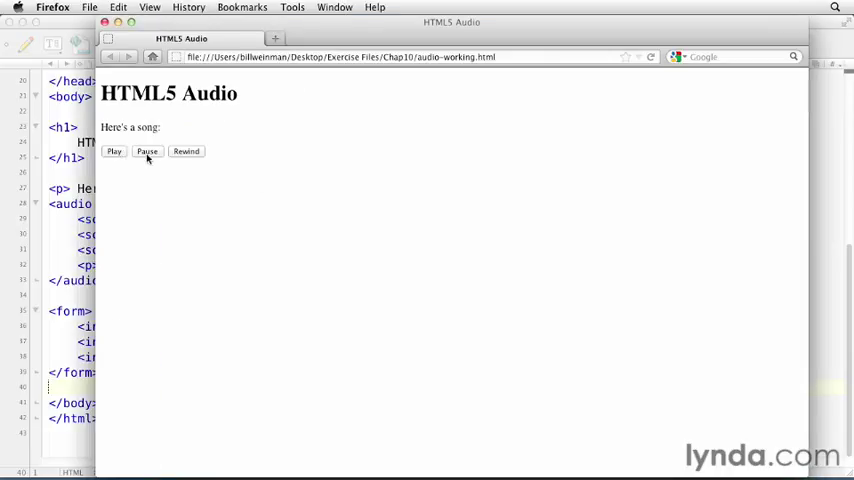
pyautogui.moveTo(186, 151)
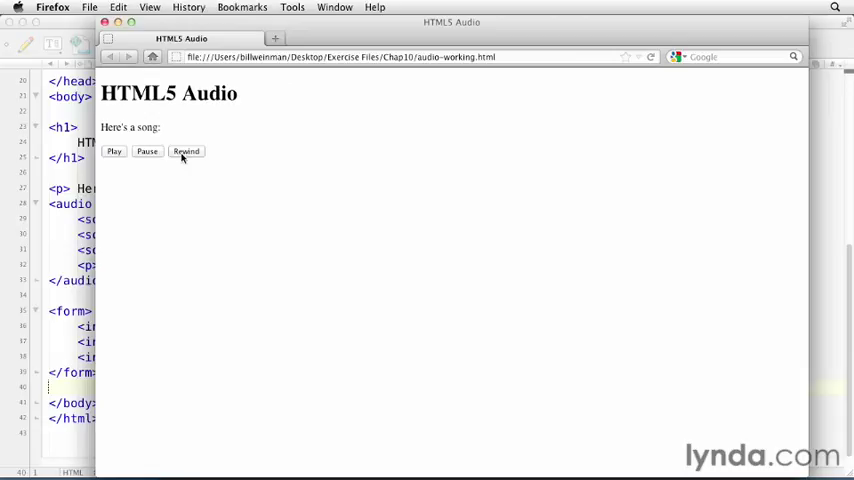
pyautogui.moveTo(121, 168)
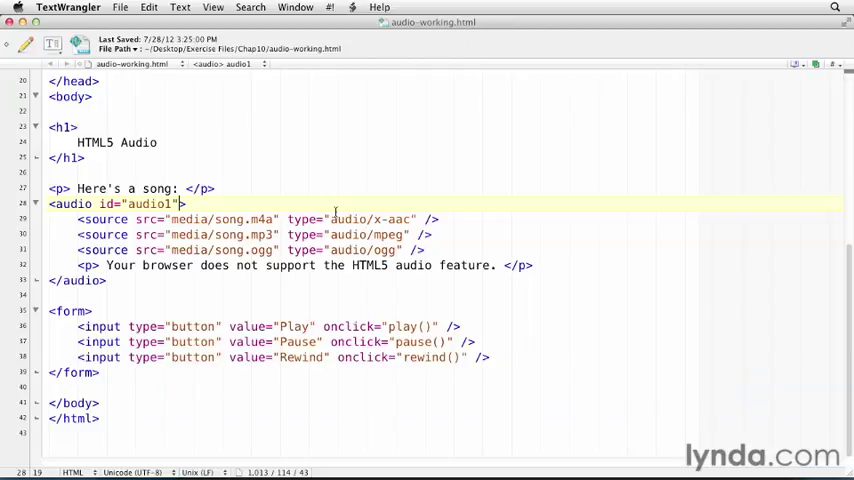
# - Add autoplay and controls to the <audio> tag, then start typing loop
pyautogui.write('aut')
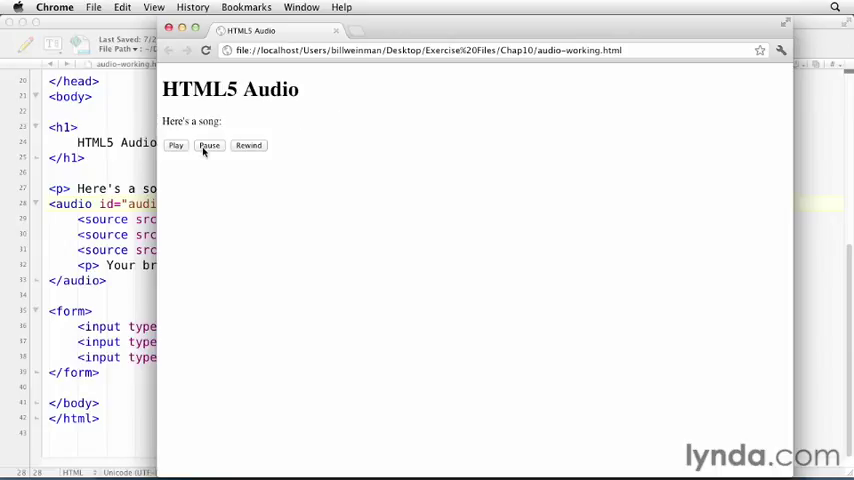
pyautogui.moveTo(125, 317)
pyautogui.write(' controls')
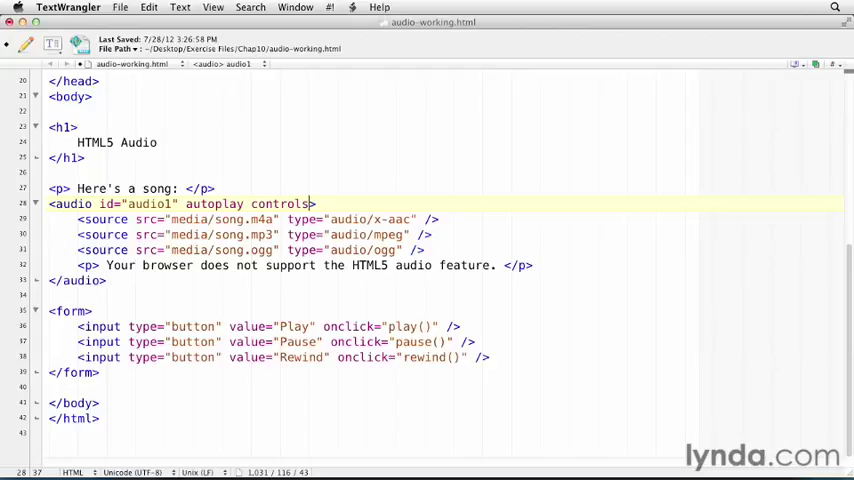
pyautogui.write('lo')
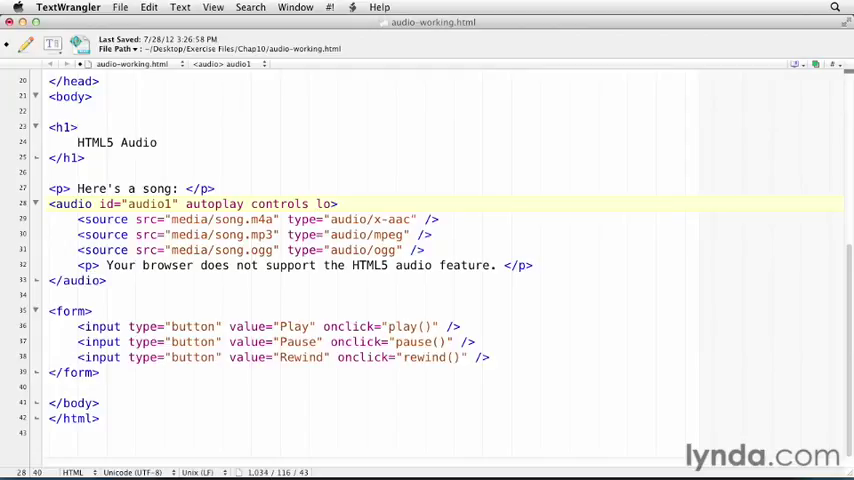